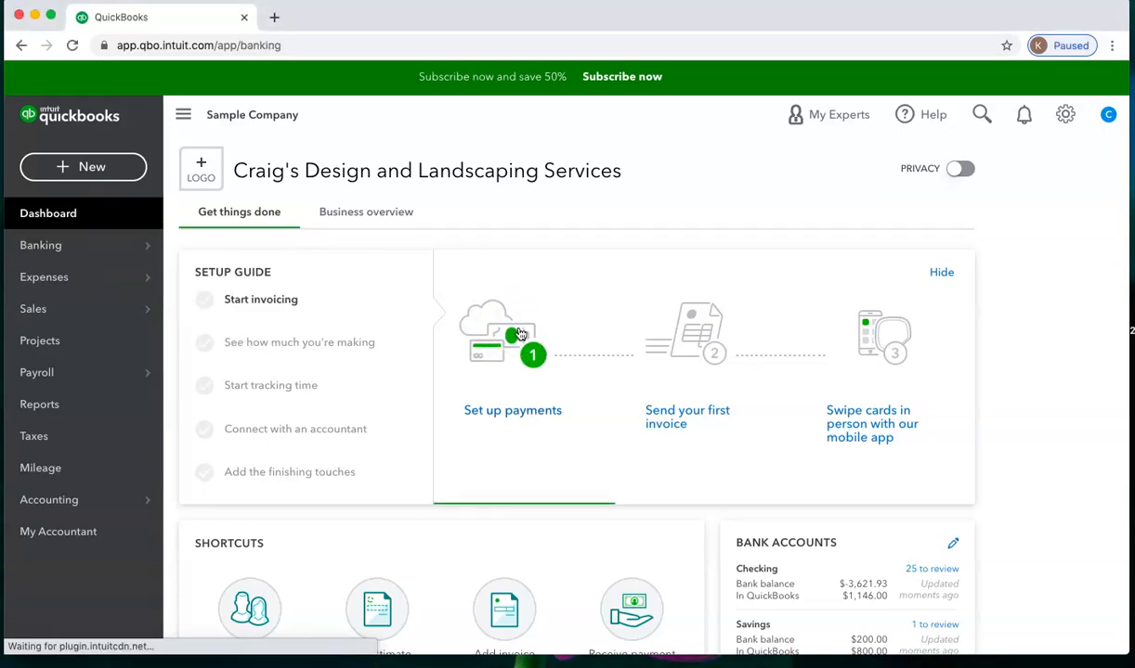
# Show the Mastercard account's bank transactions for review and dismiss the welcome message.
pyautogui.click(41, 245)
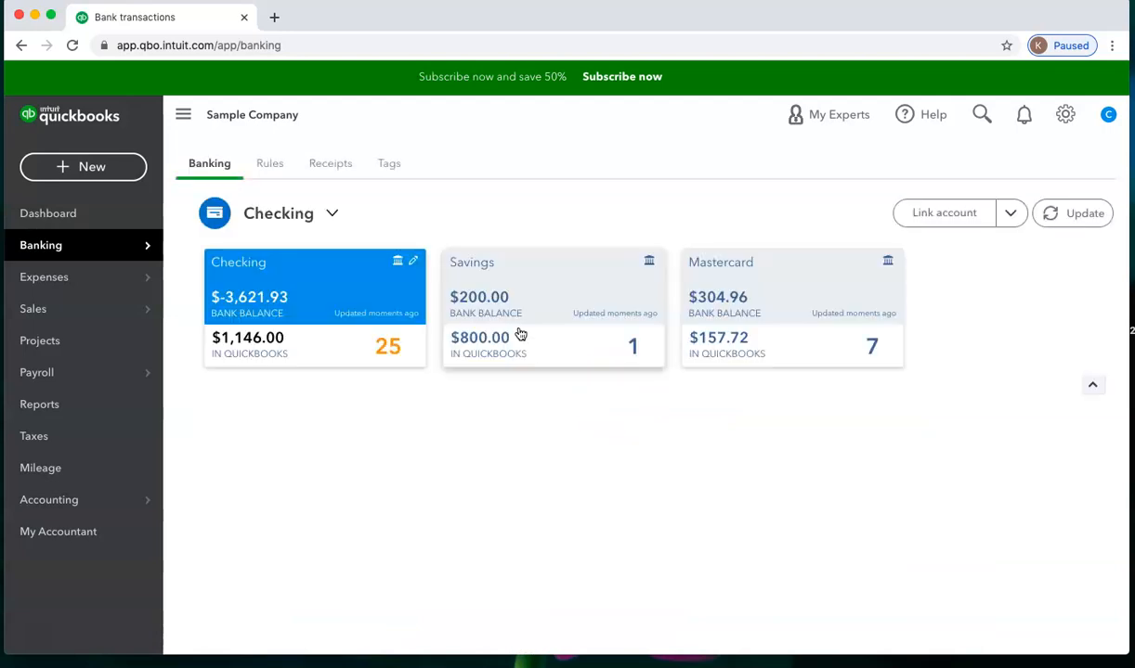
pyautogui.click(791, 287)
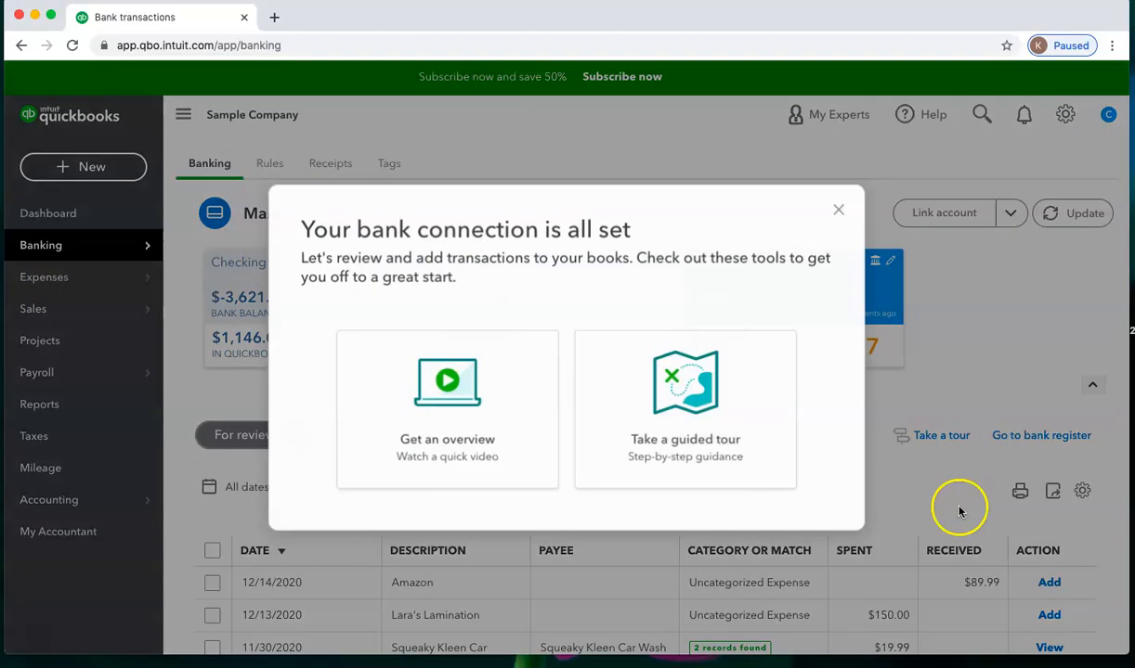
pyautogui.click(837, 208)
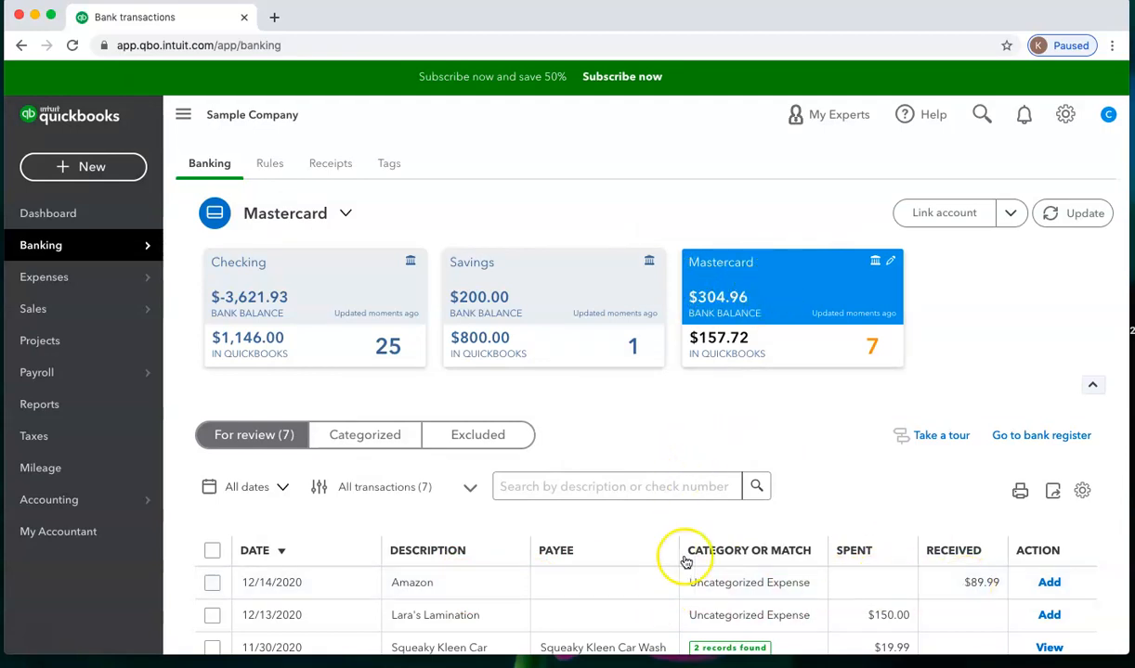
pyautogui.moveTo(762, 536)
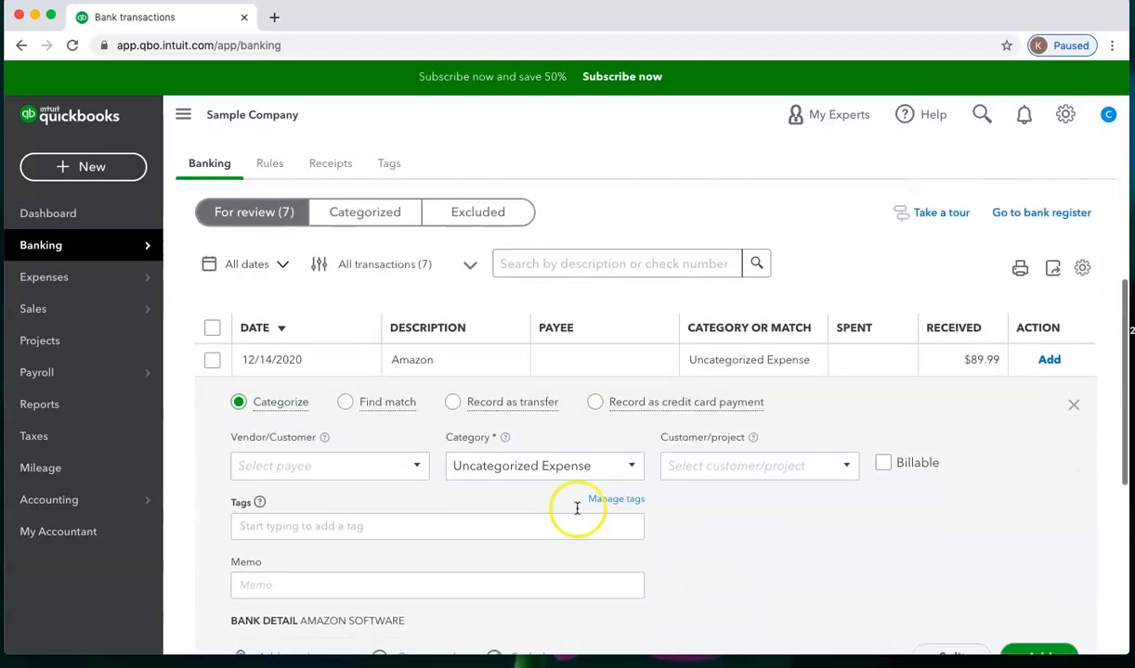
# Add Amazon as a new vendor on the $89.99 row and categorize it as Office Expenses.
pyautogui.click(331, 465)
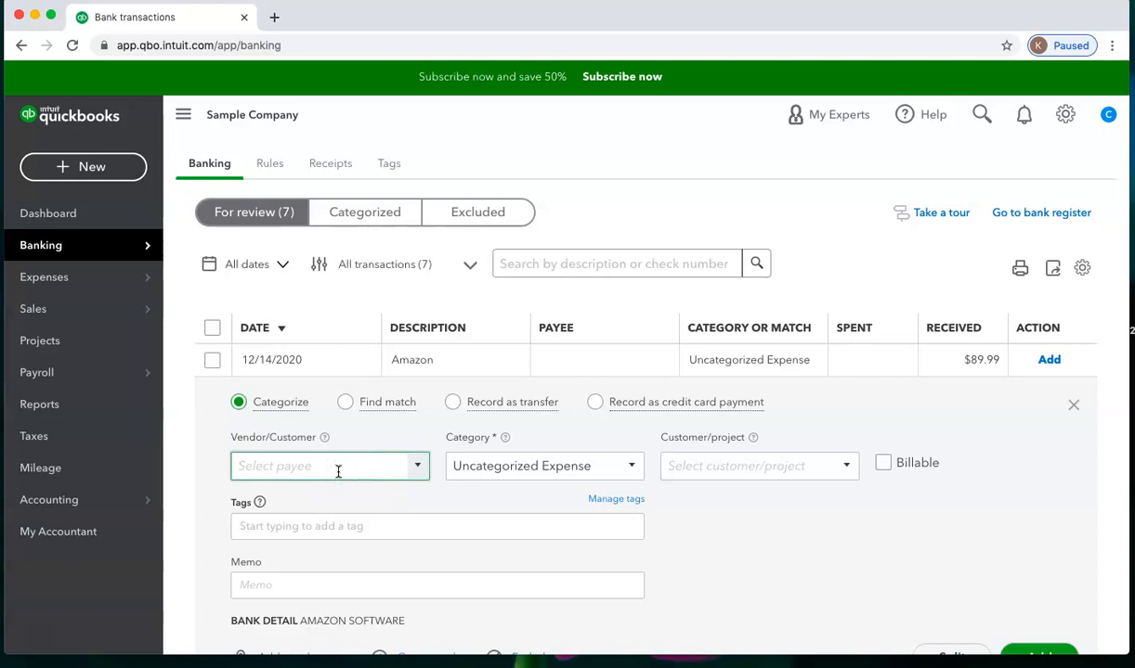
pyautogui.write('Amazon')
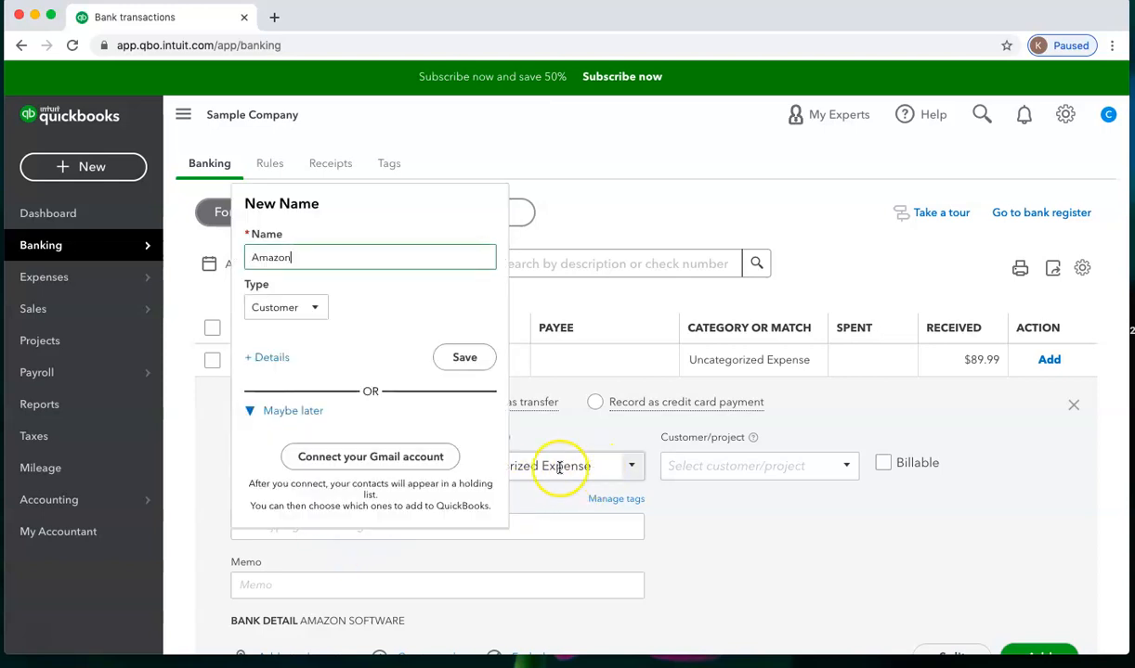
pyautogui.click(314, 308)
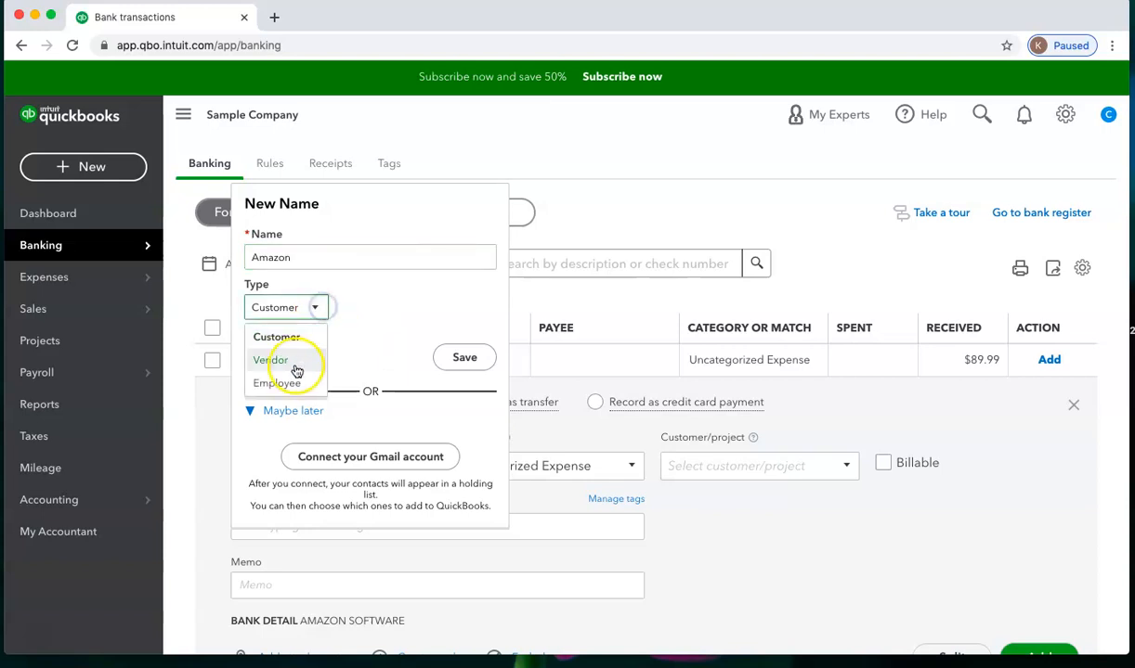
pyautogui.click(271, 361)
pyautogui.write('Offi')
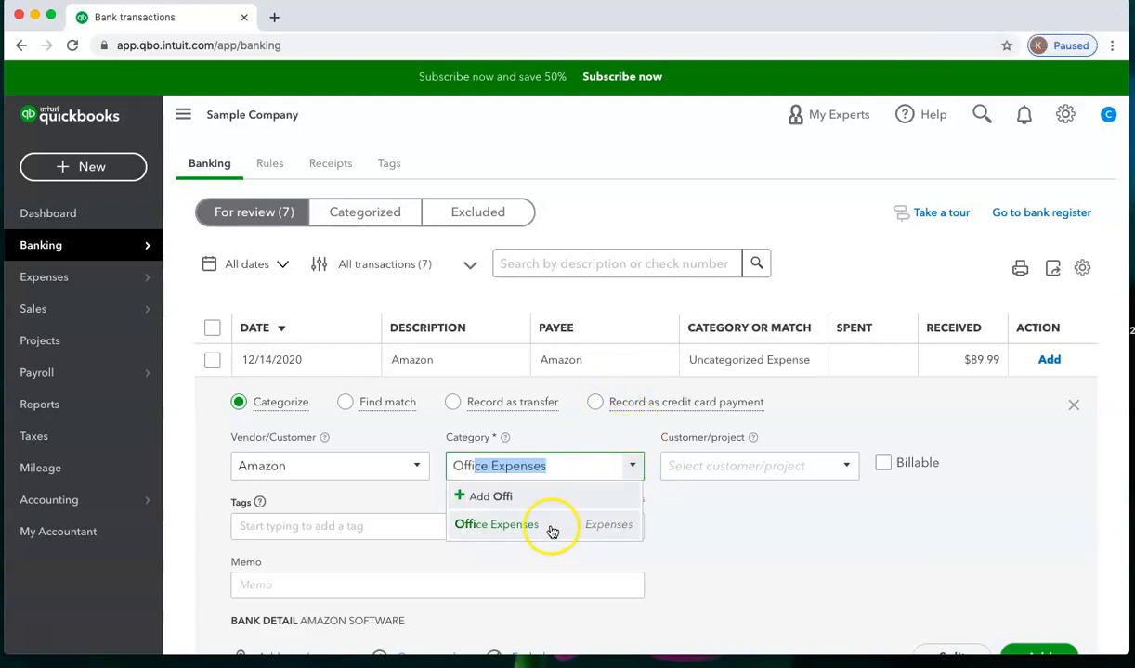
pyautogui.click(498, 524)
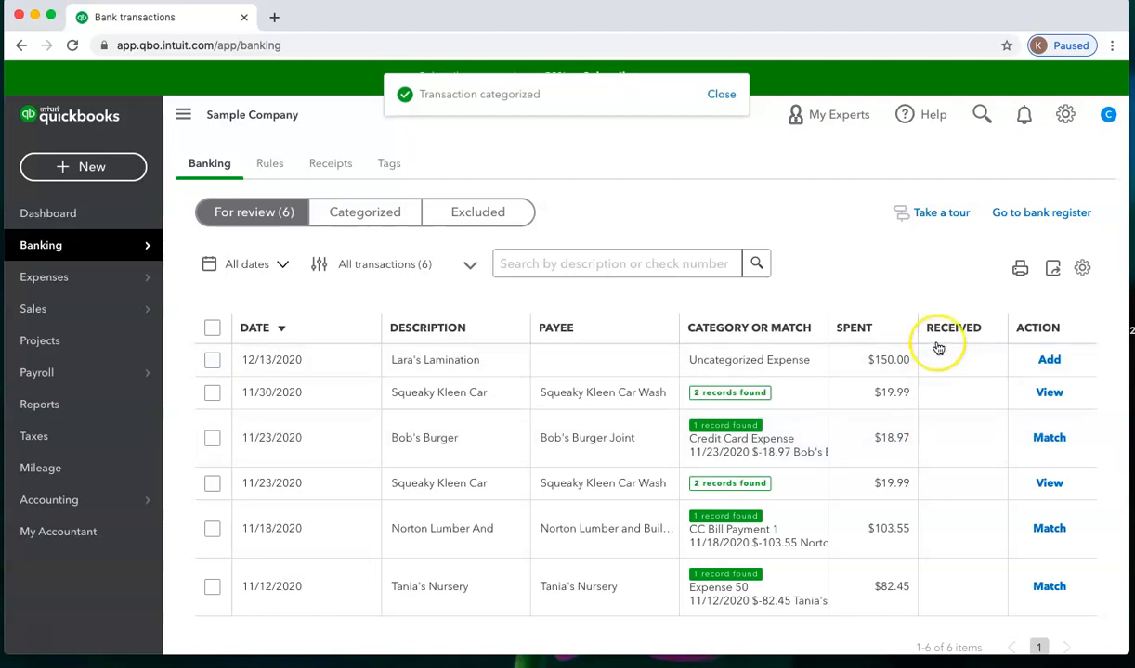
# Bring up the + New menu of transaction types to create.
pyautogui.click(1092, 327)
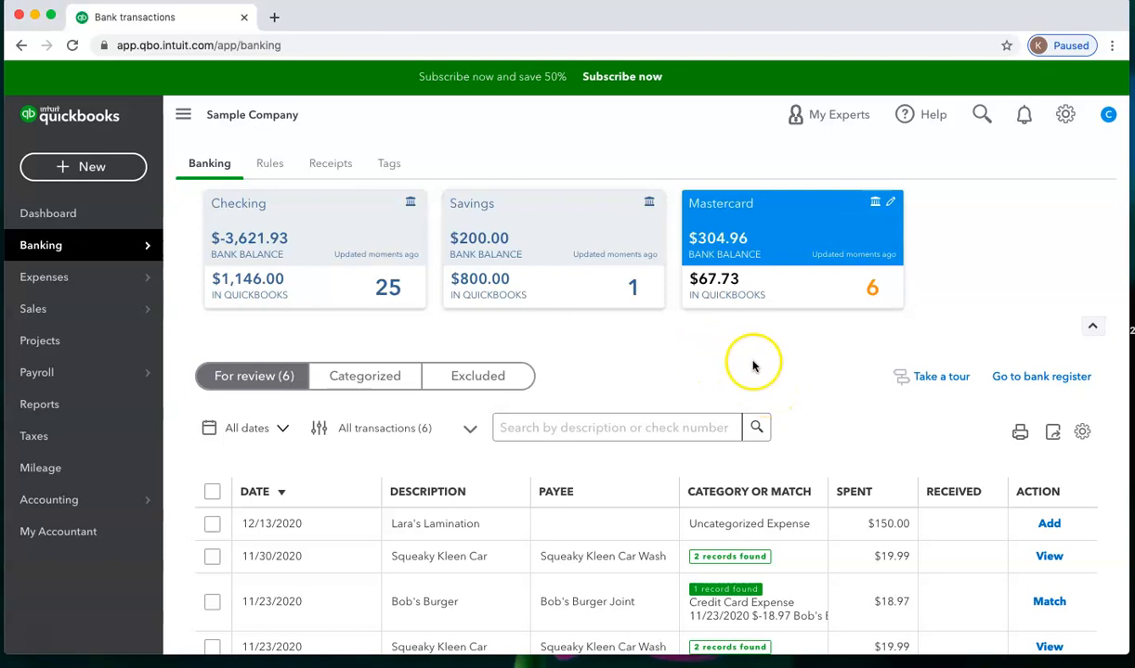
pyautogui.moveTo(832, 505)
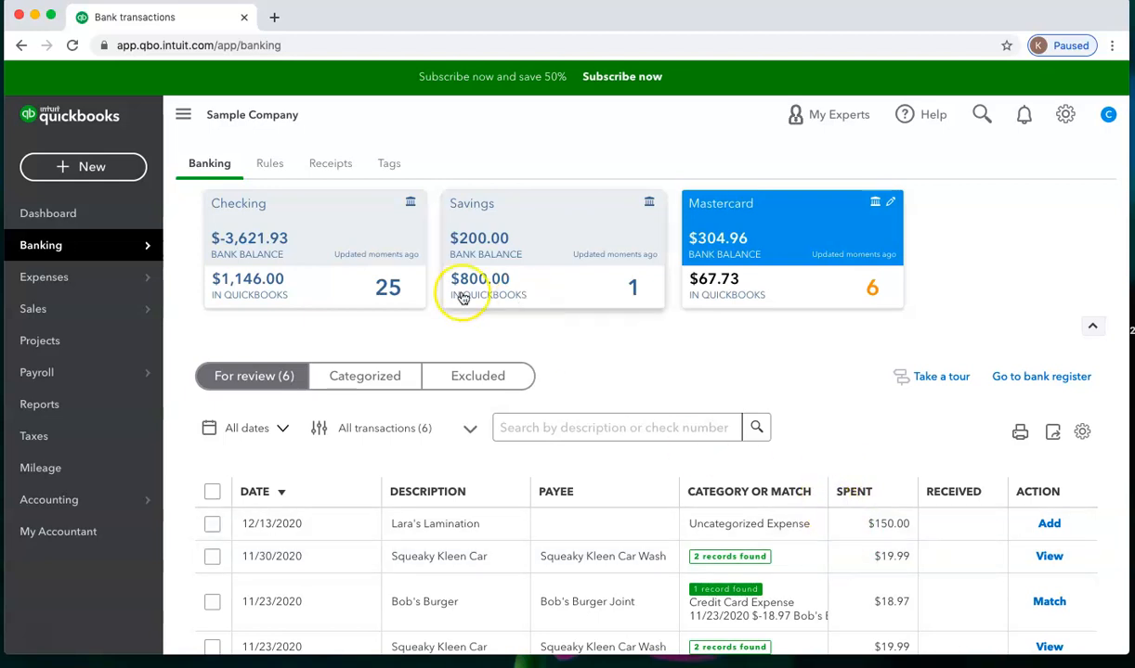
pyautogui.click(82, 167)
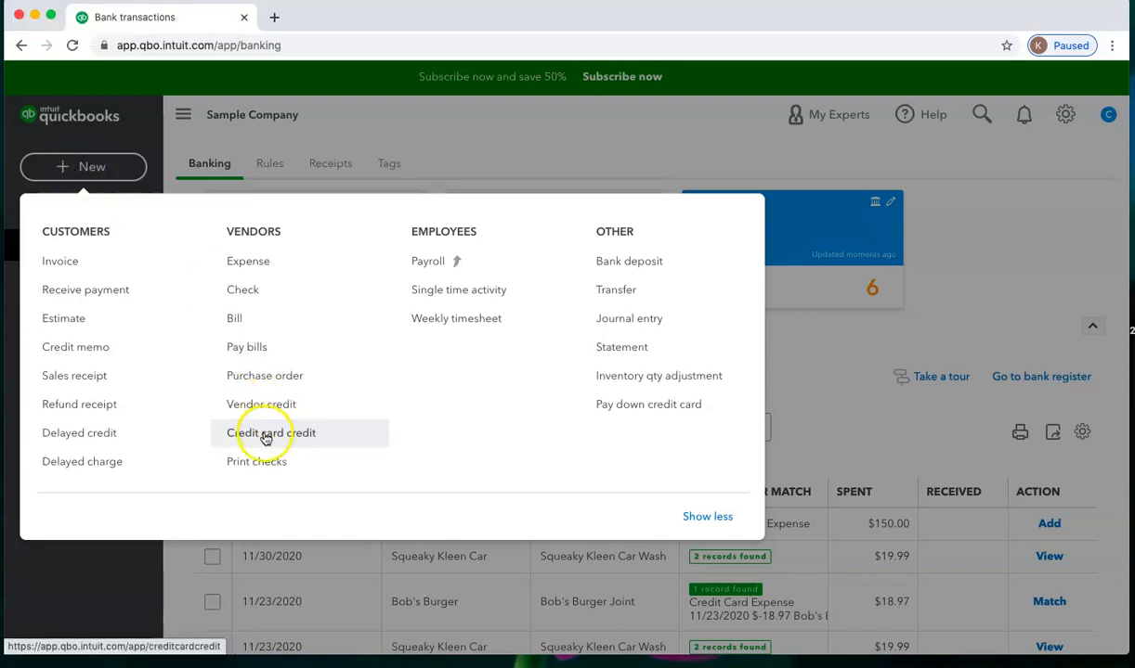
# Start a Credit card credit with payee Amazon, autofilling Mastercard, Office Expenses and 89.99.
pyautogui.click(271, 432)
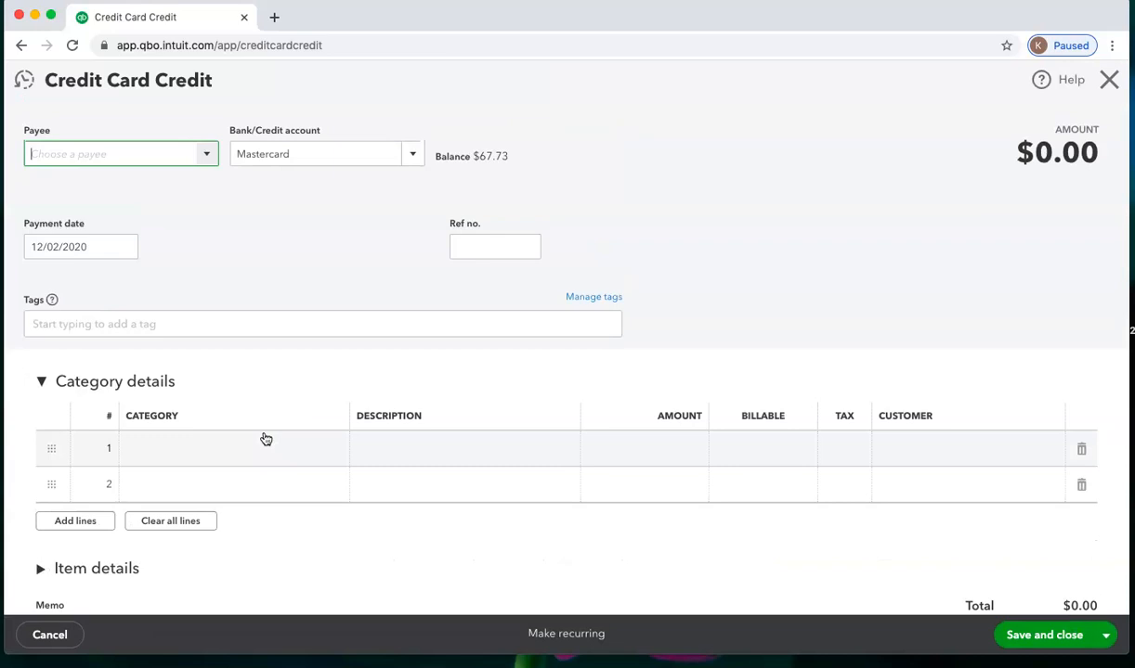
pyautogui.click(121, 152)
pyautogui.write('Am')
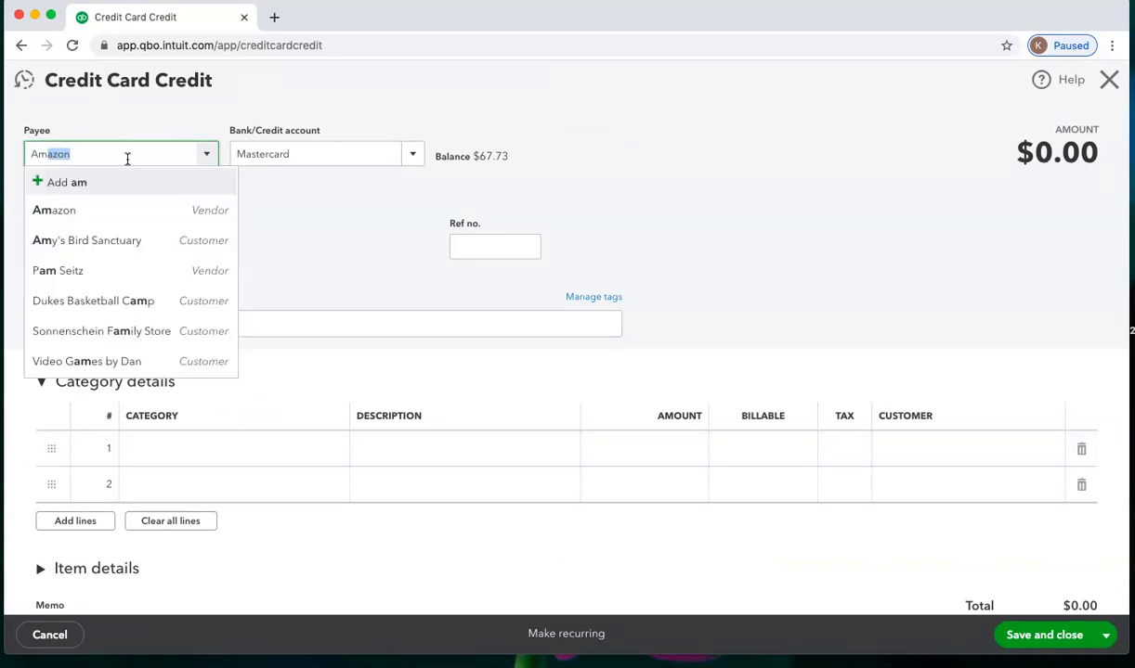
pyautogui.click(53, 209)
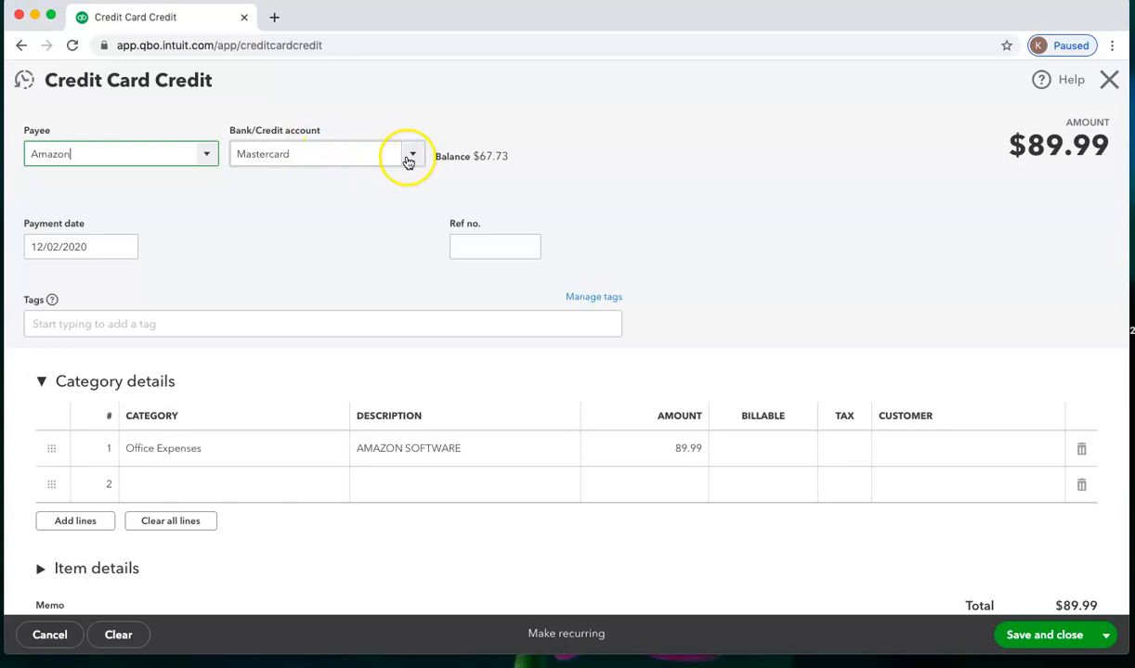
pyautogui.click(412, 152)
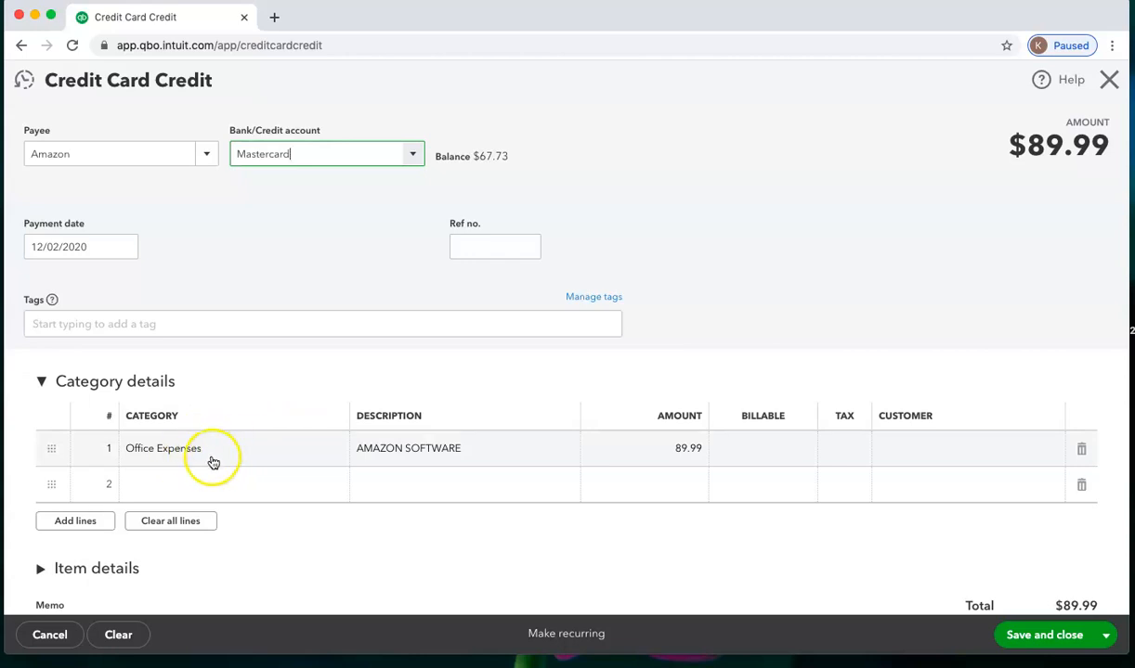
pyautogui.click(185, 448)
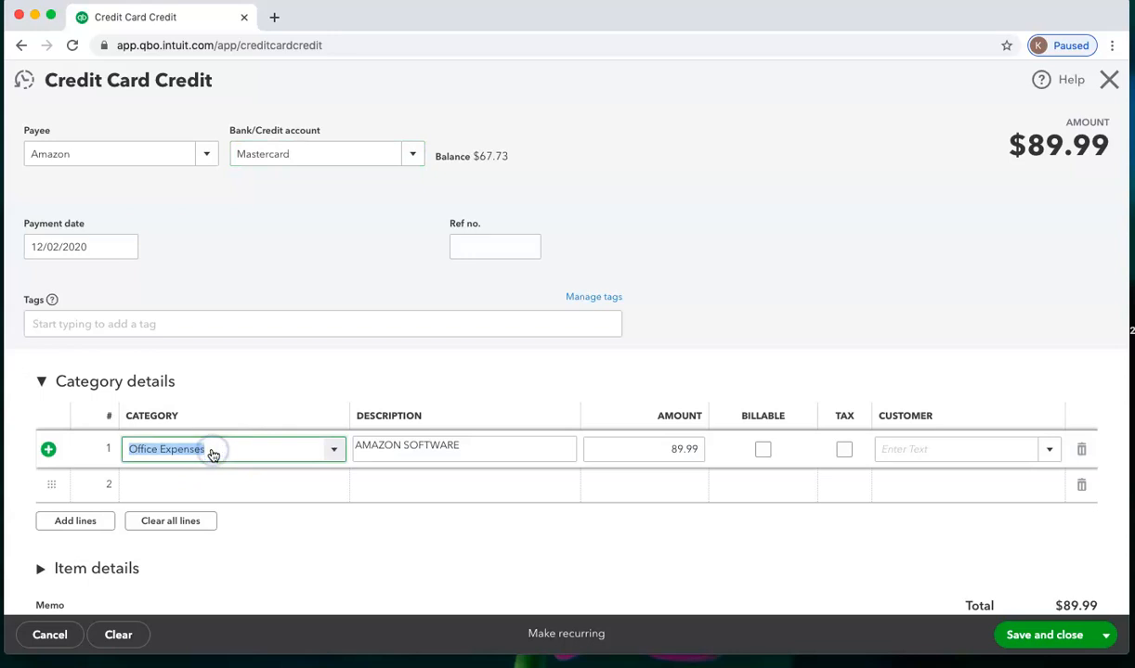
pyautogui.click(643, 449)
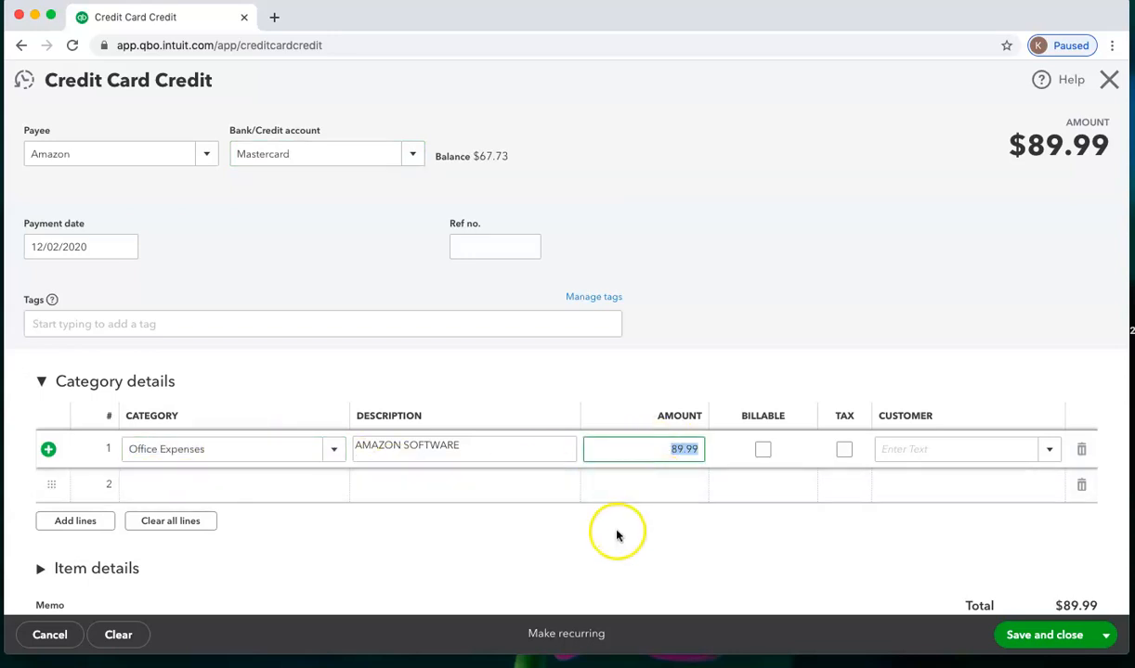
pyautogui.moveTo(598, 512)
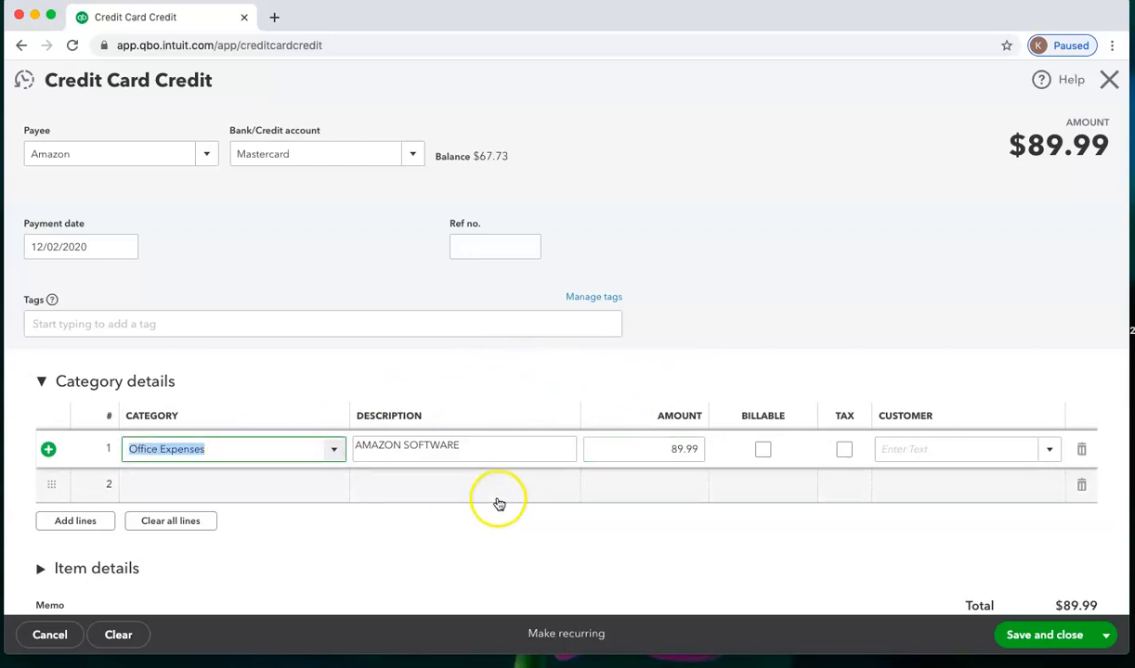
pyautogui.click(642, 449)
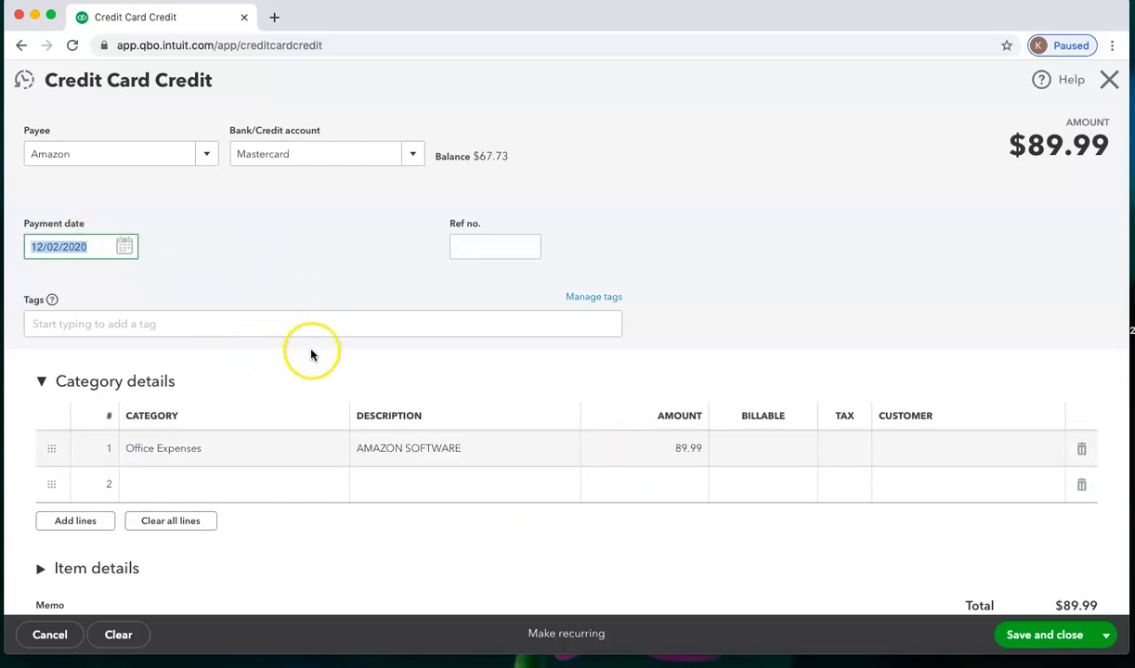
pyautogui.moveTo(297, 360)
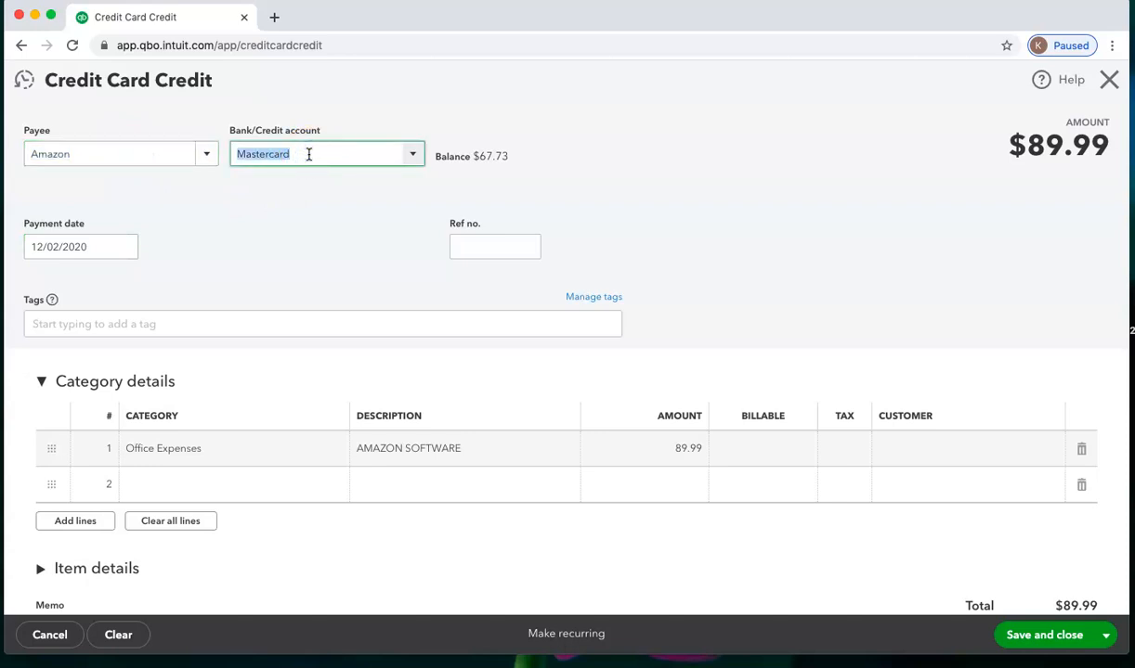
pyautogui.click(82, 245)
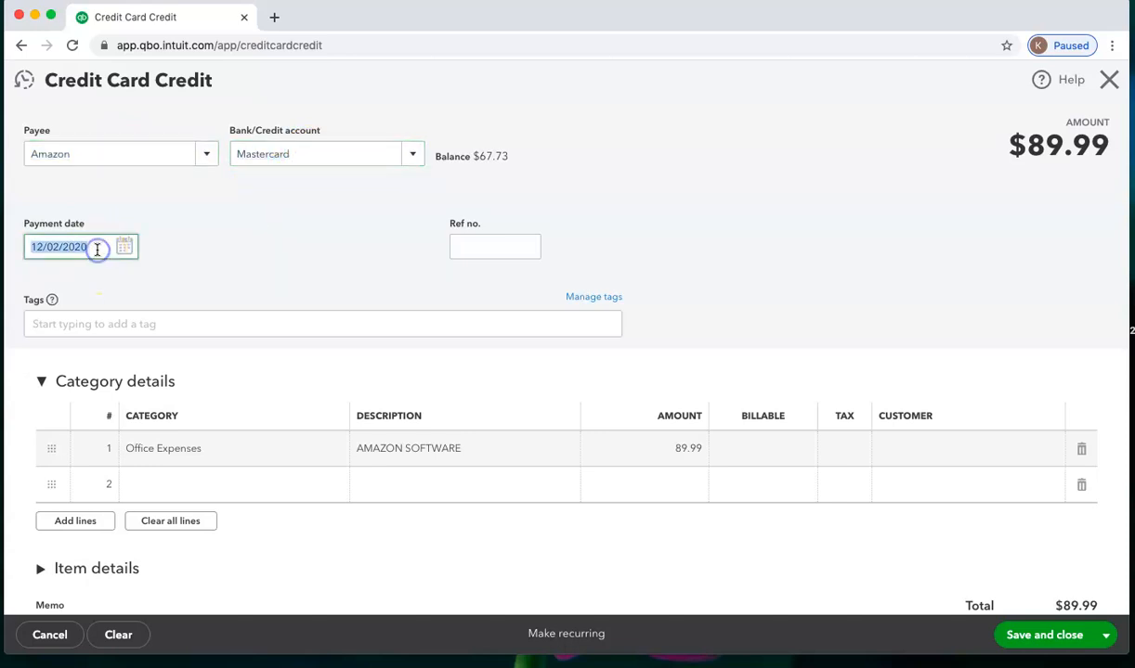
pyautogui.click(165, 447)
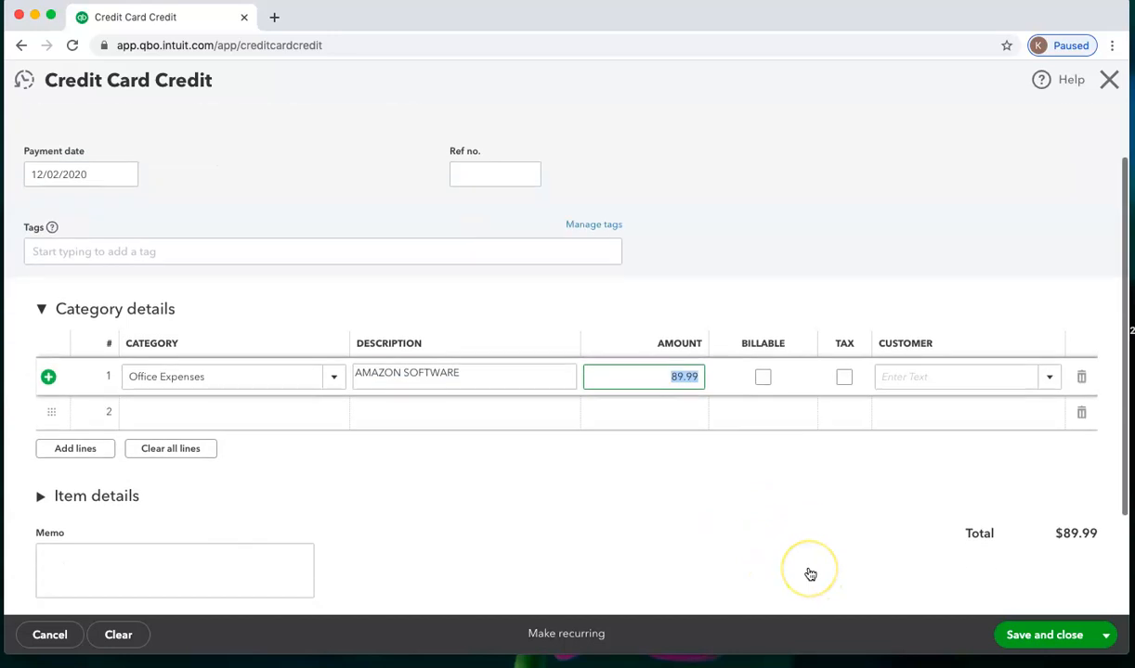
# Expand the Item details section and make its first Product/Service line editable.
pyautogui.scroll(-3)
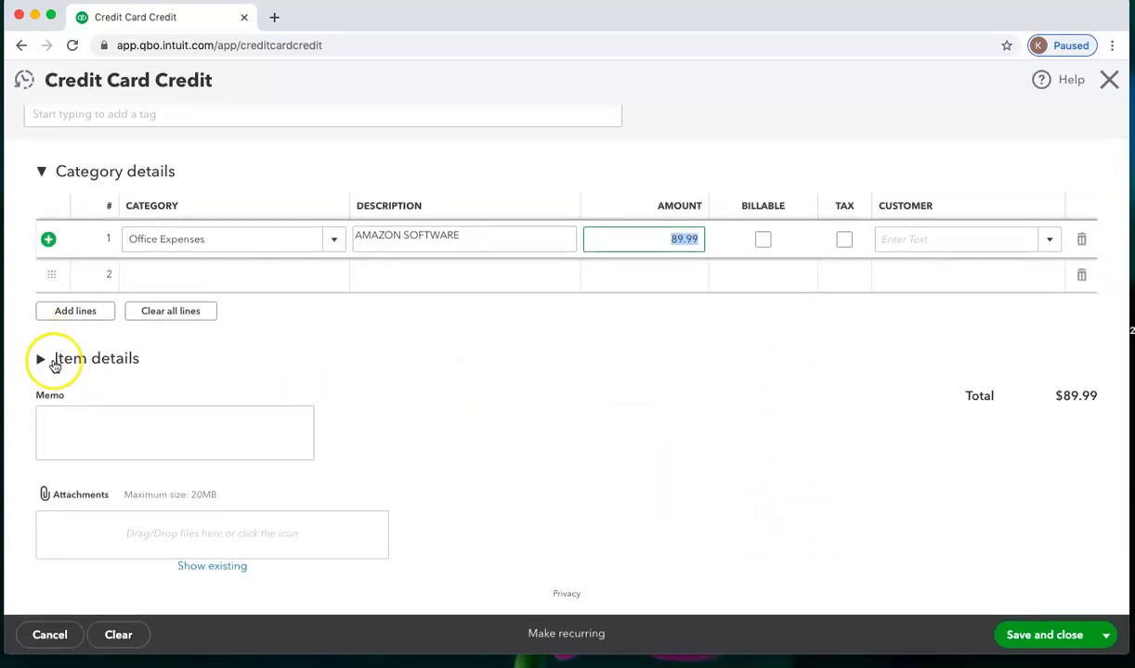
pyautogui.click(41, 360)
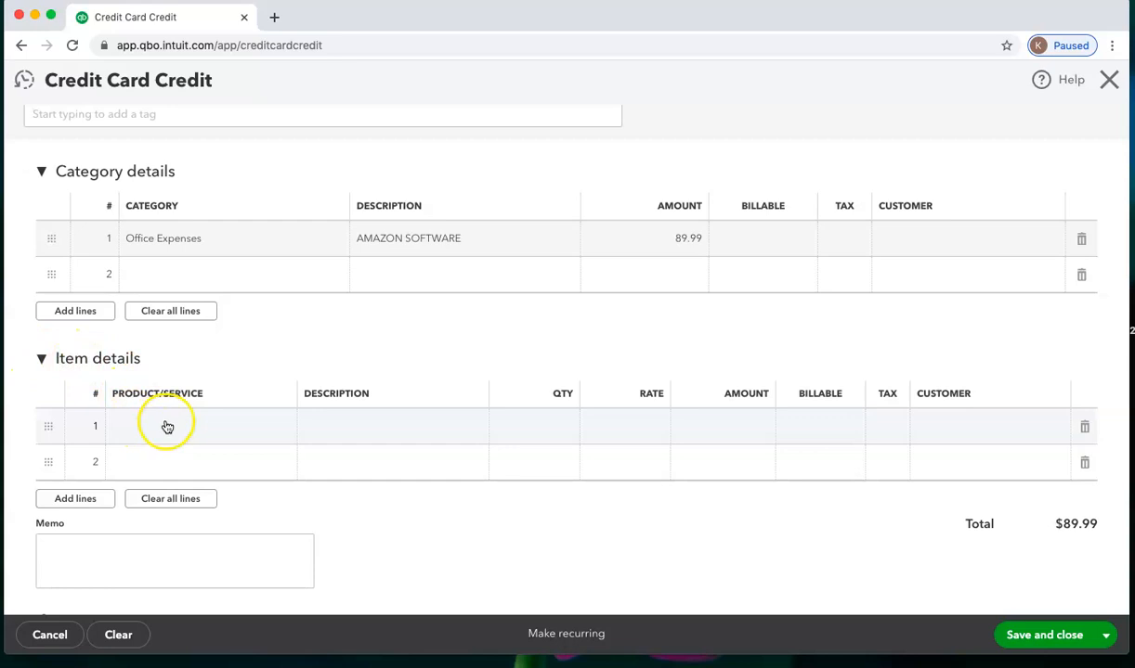
pyautogui.click(167, 426)
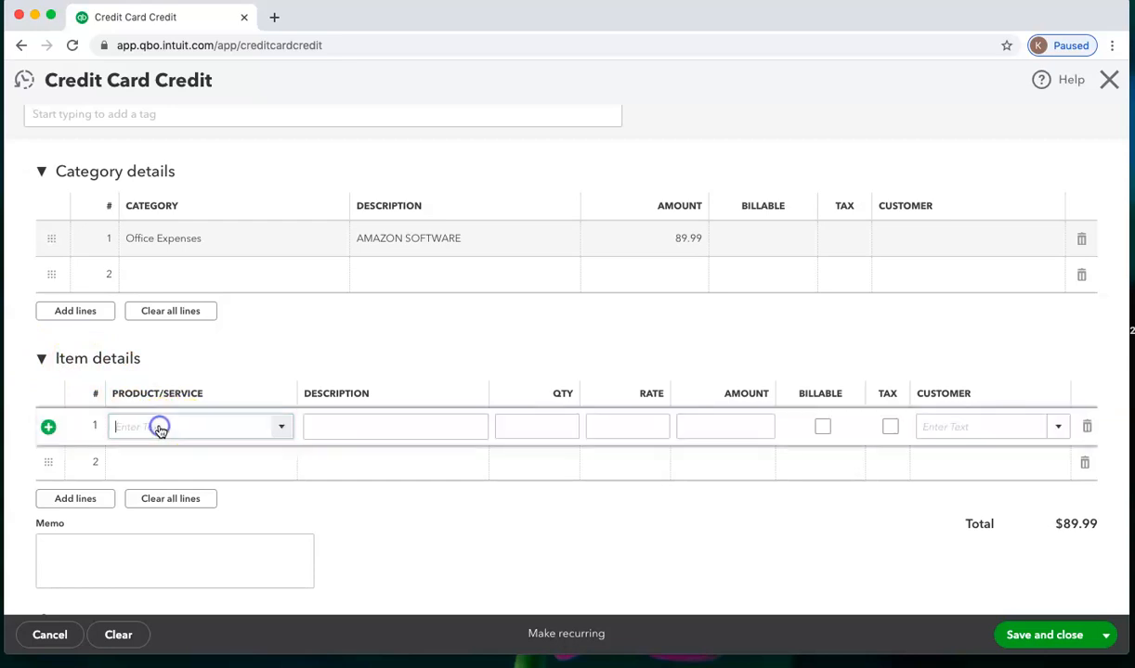
pyautogui.moveTo(223, 195)
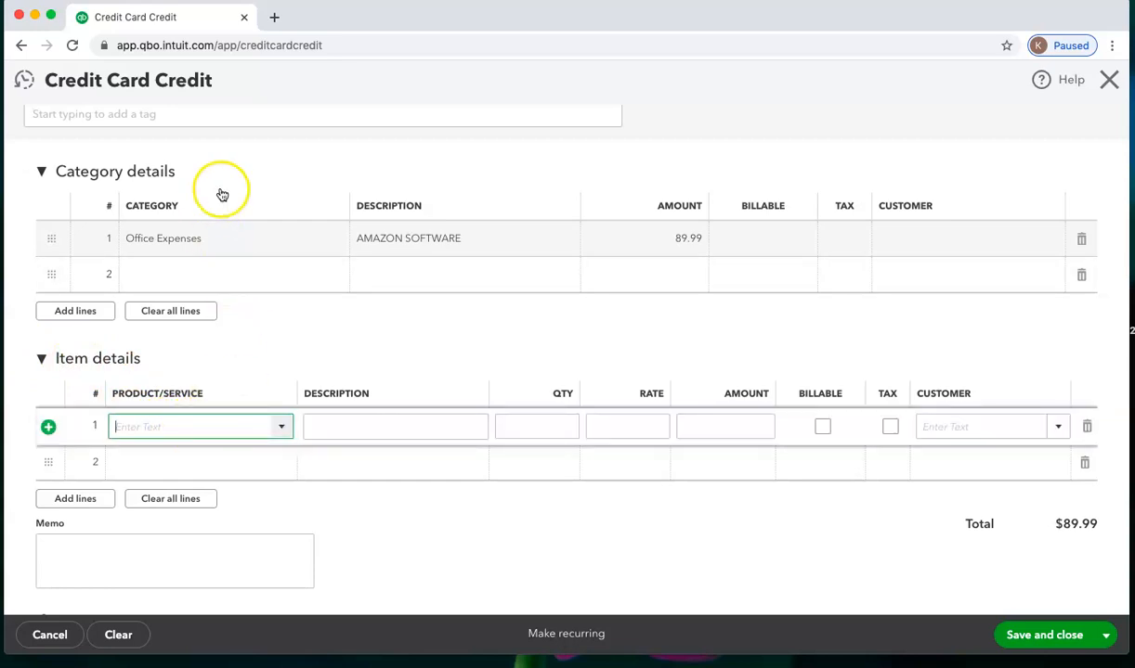